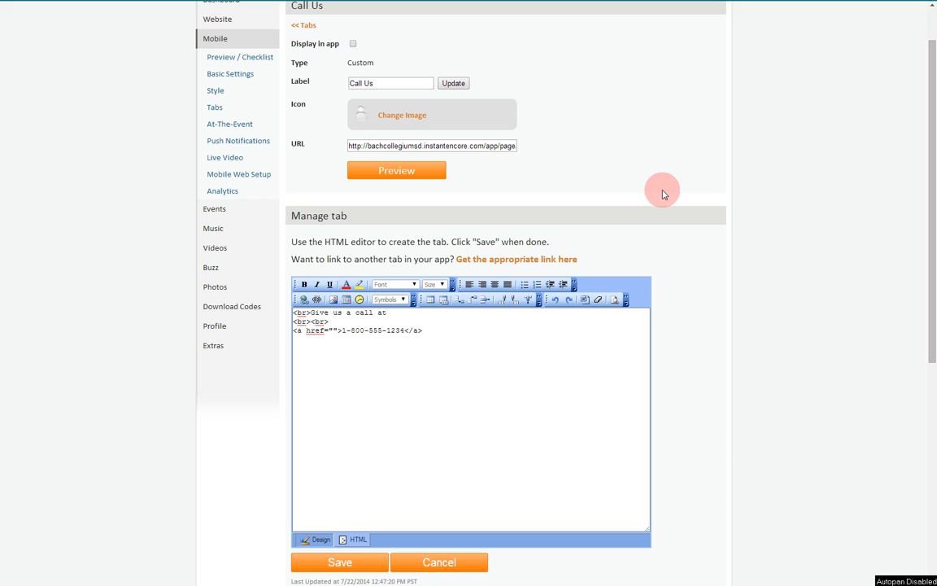
pyautogui.write('tel:')
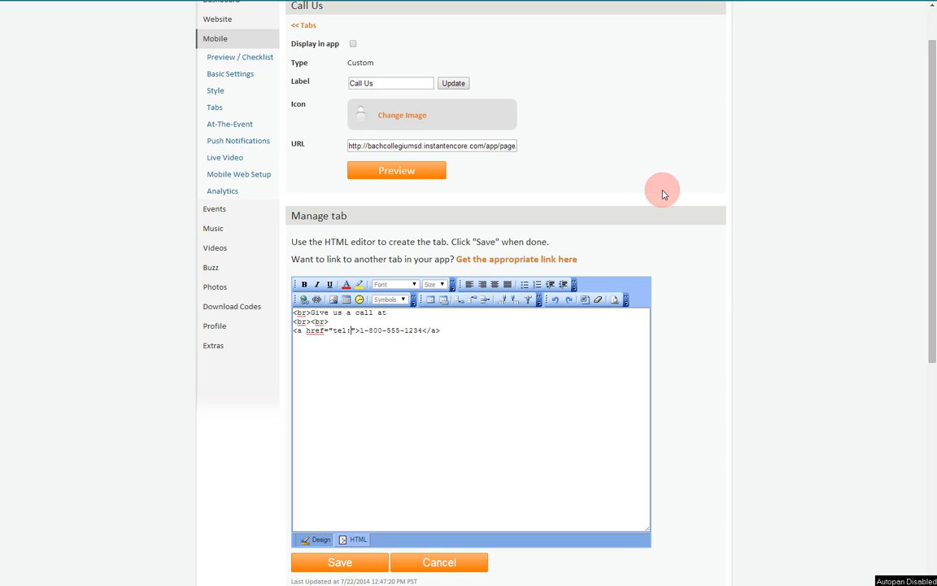
pyautogui.write('18005551234')
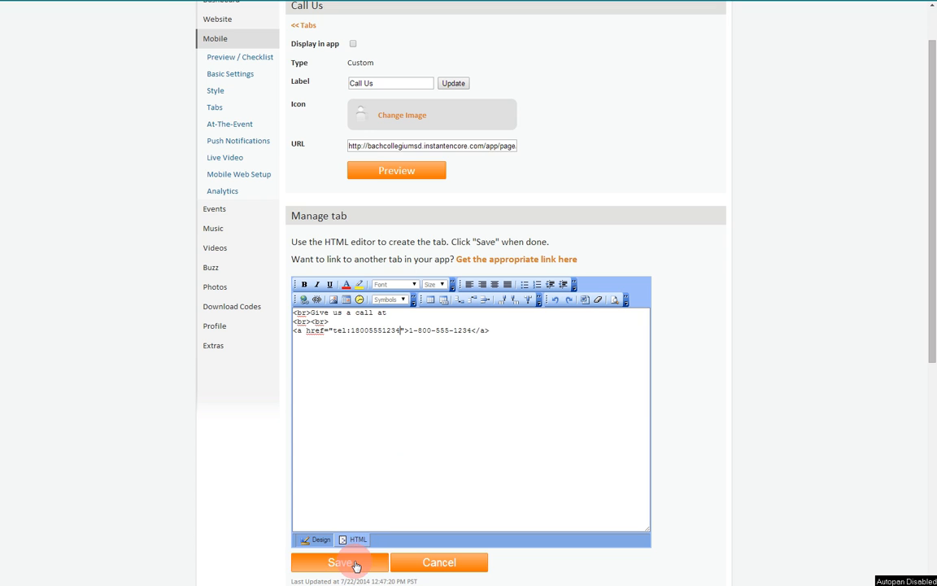
pyautogui.click(339, 562)
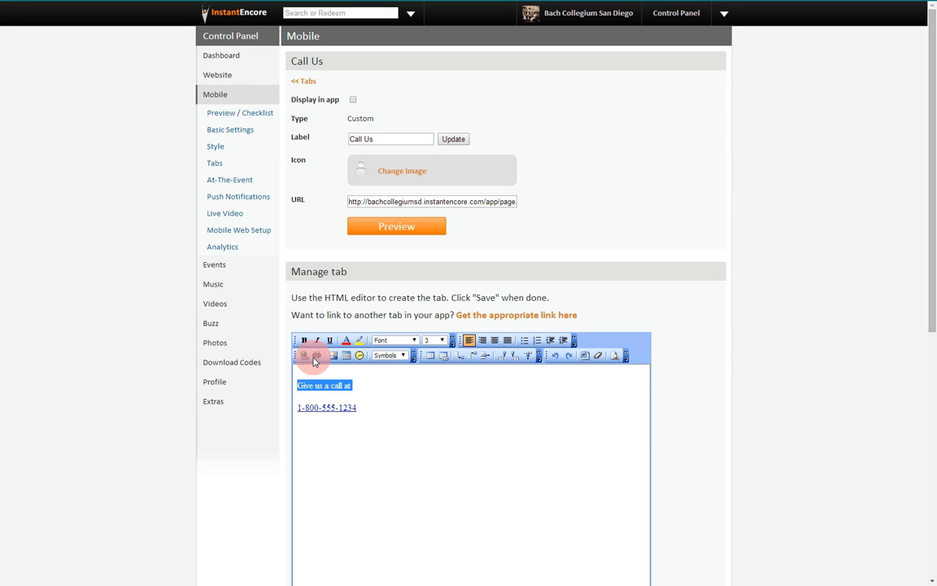
# Open the Link Editor for the 'Give us a call at' text
pyautogui.click(305, 356)
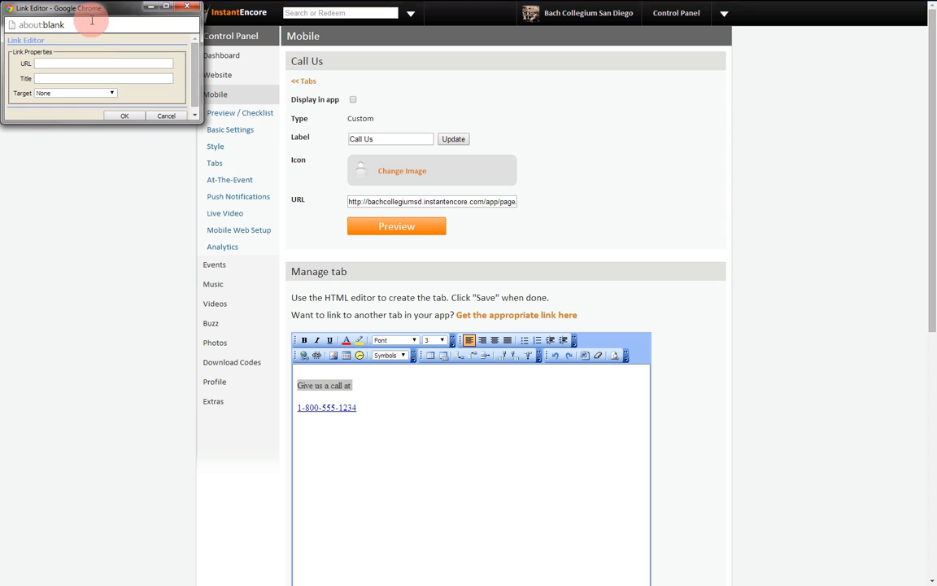
pyautogui.moveTo(94, 8); pyautogui.dragTo(163, 303)
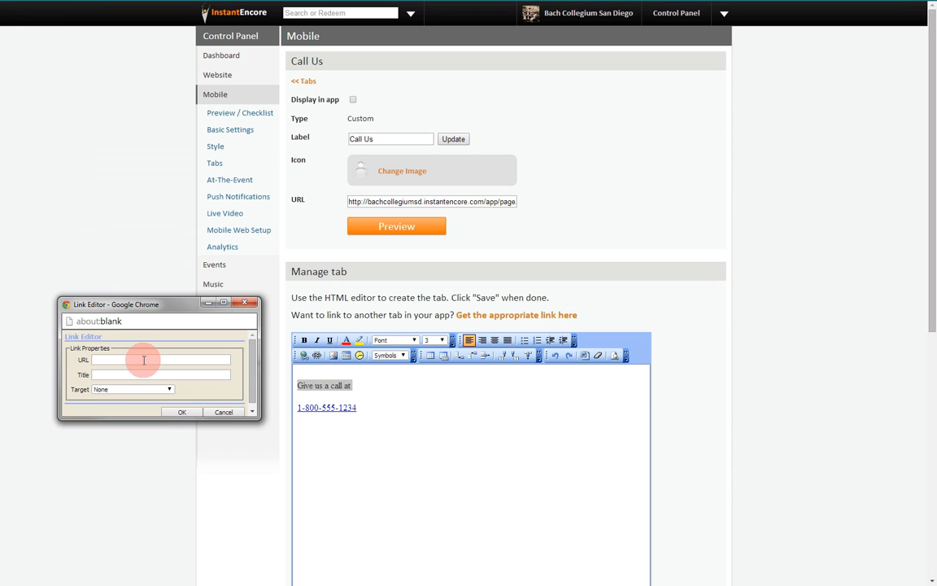
pyautogui.write('tel:1800555')
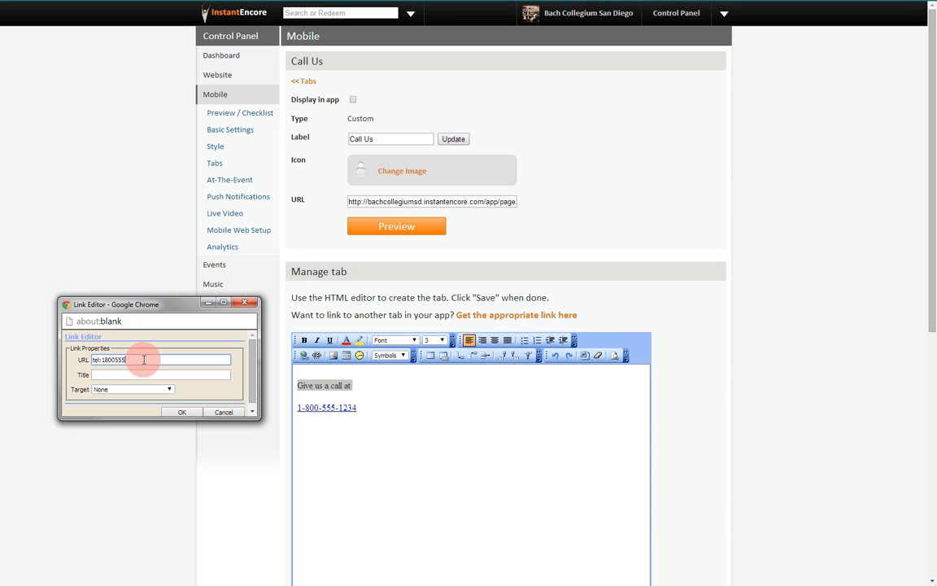
pyautogui.write('1234')
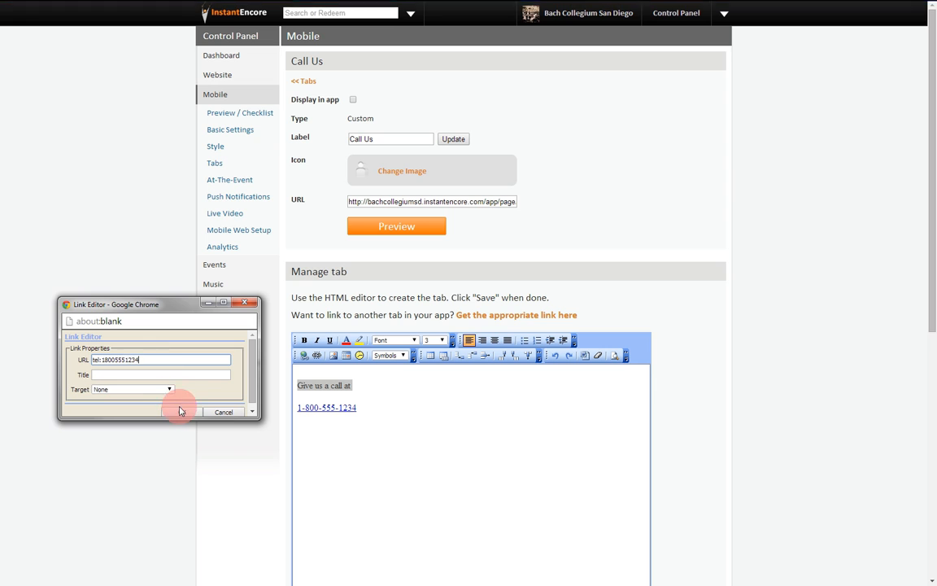